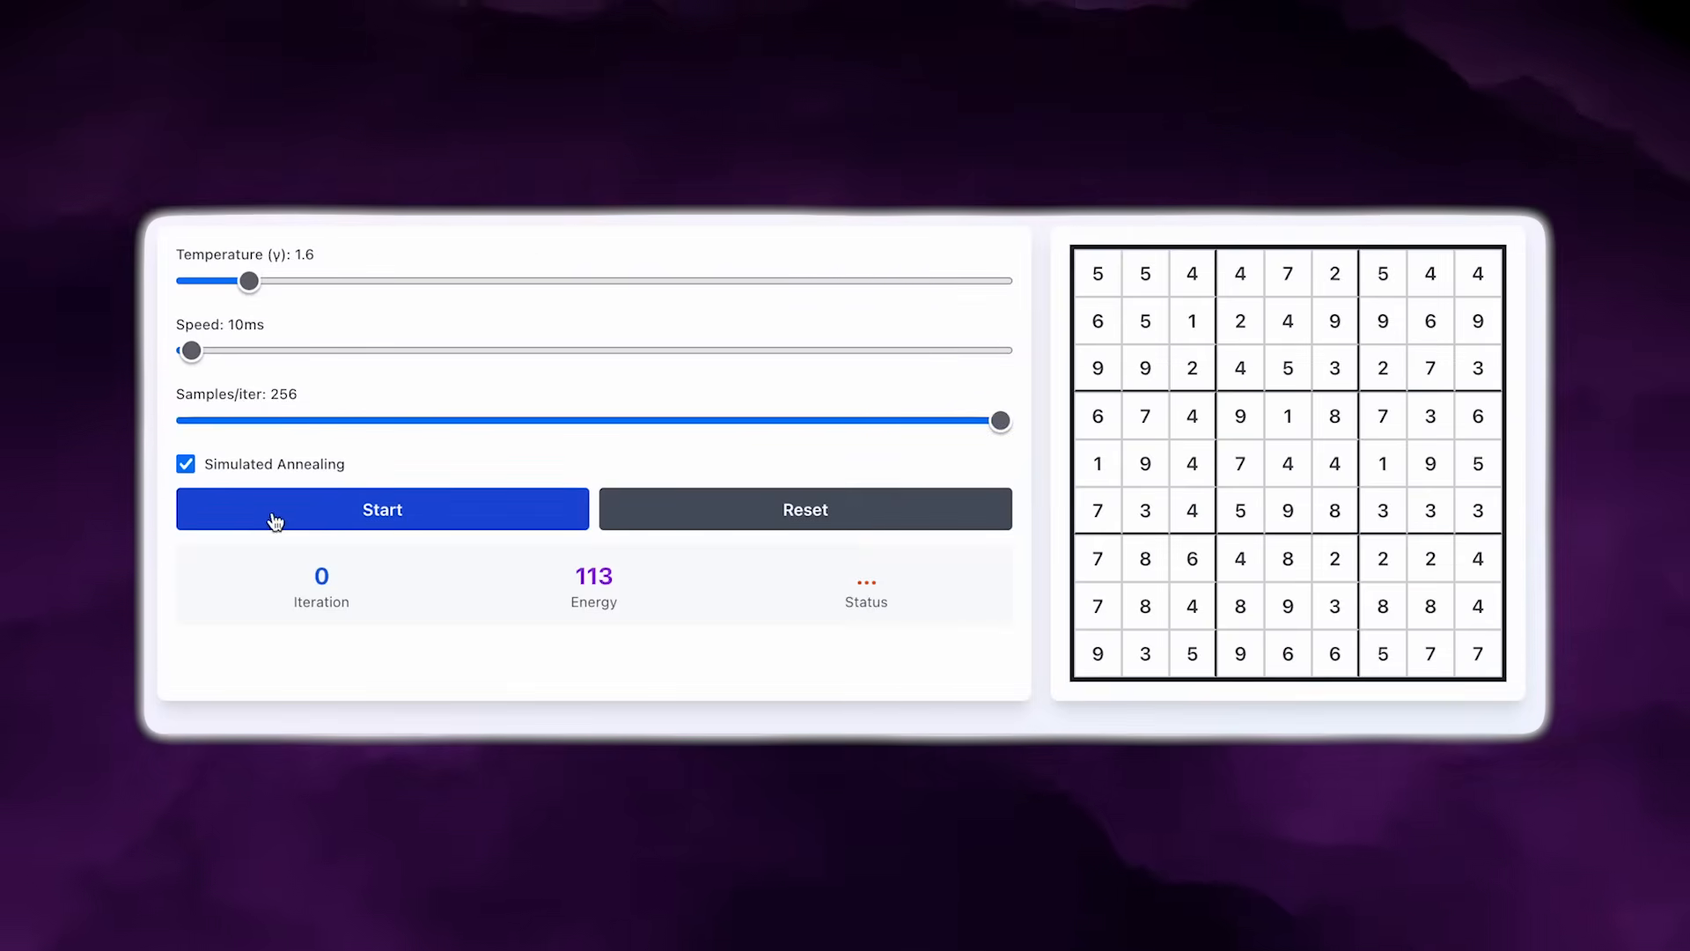
# Scroll the THRML docs homepage down to the Features list and pip install command.
pyautogui.click(381, 509)
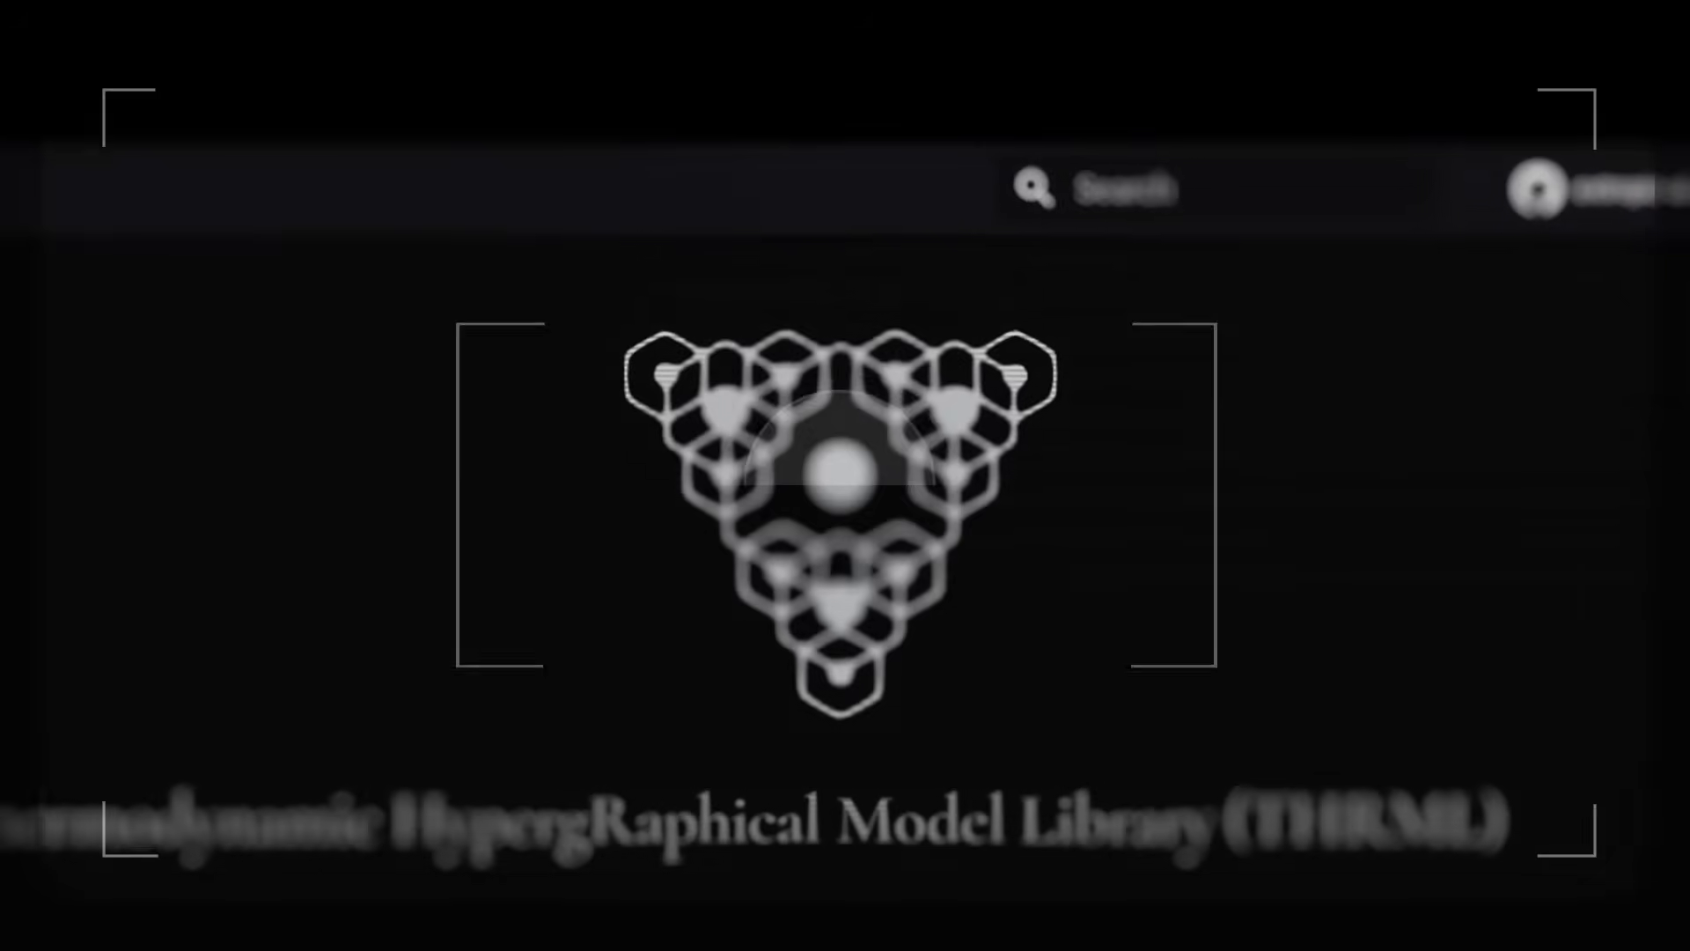
pyautogui.scroll(-3)
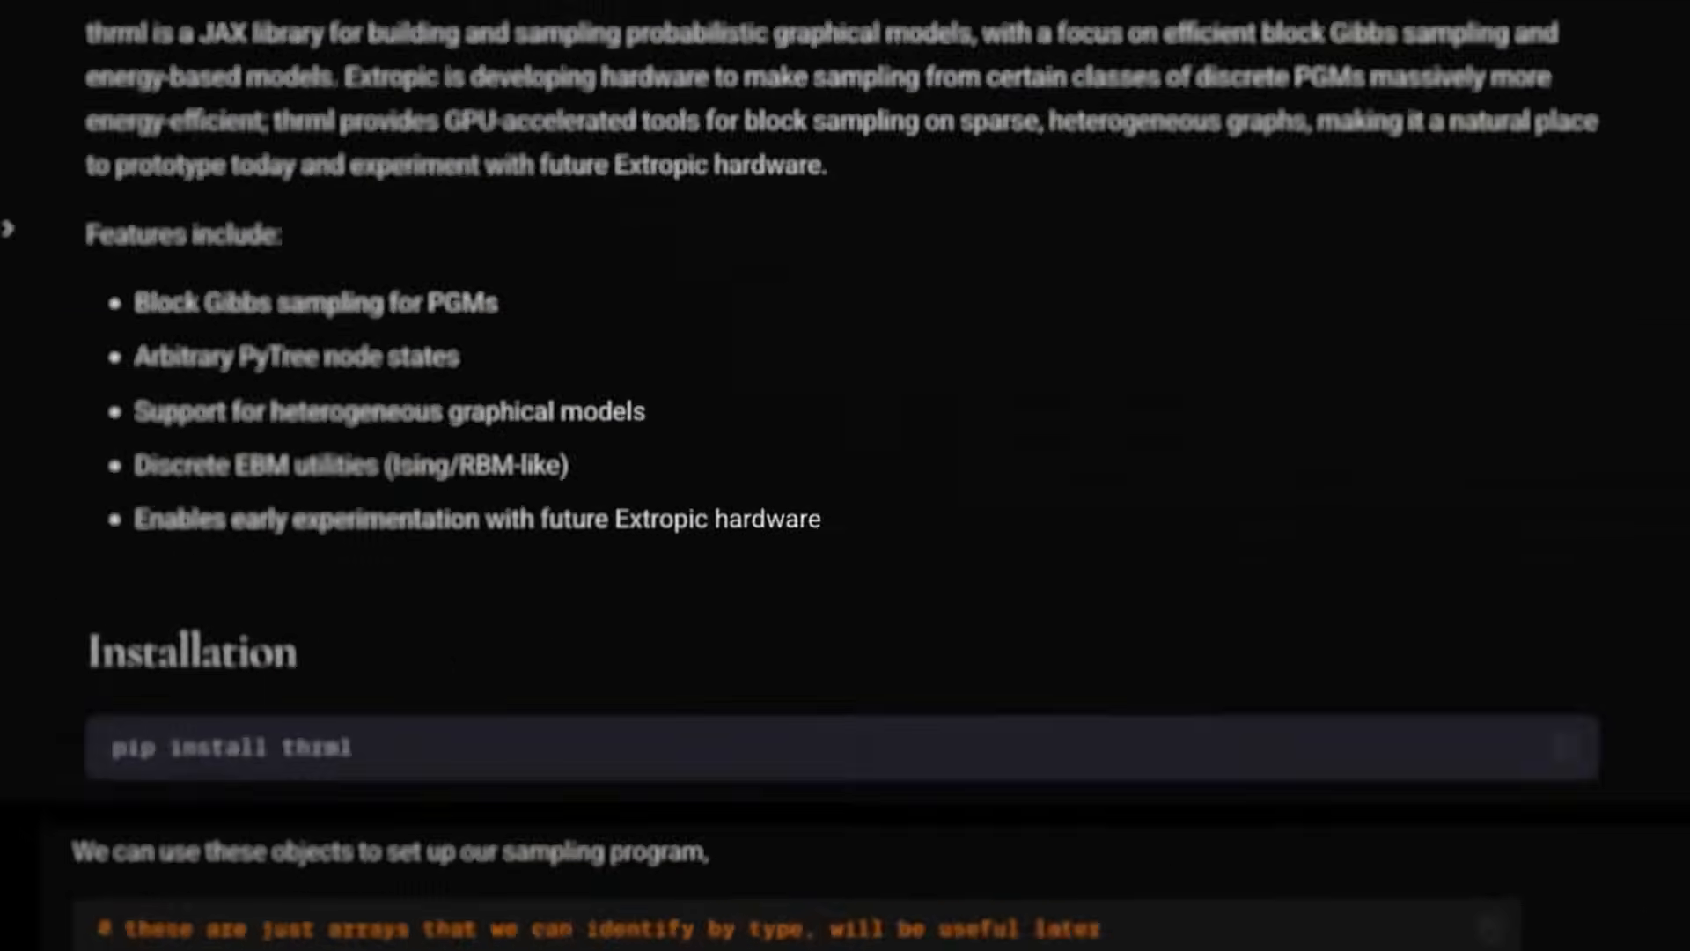